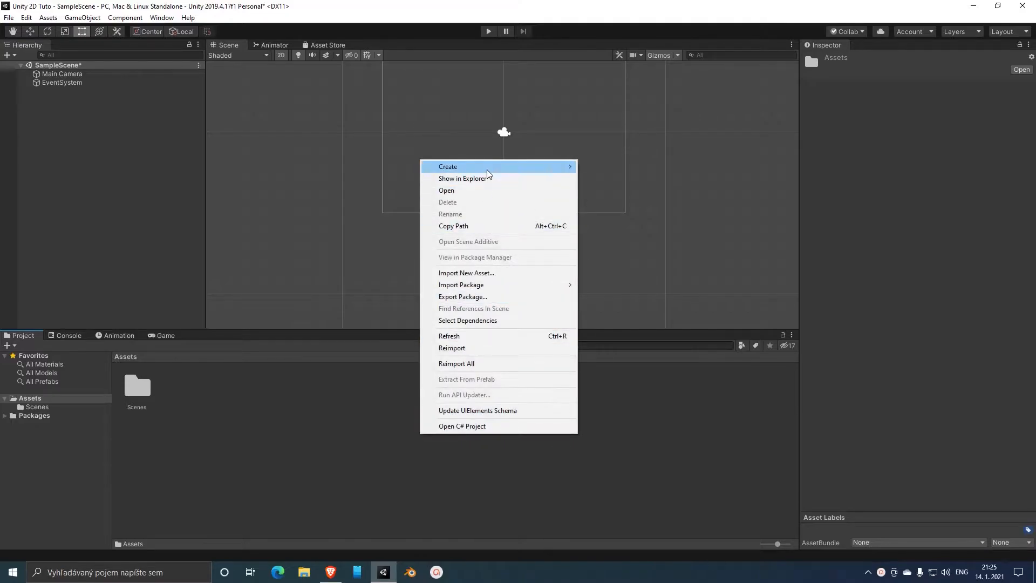
{"action": "mouse_move", "coordinate": [447, 166]}
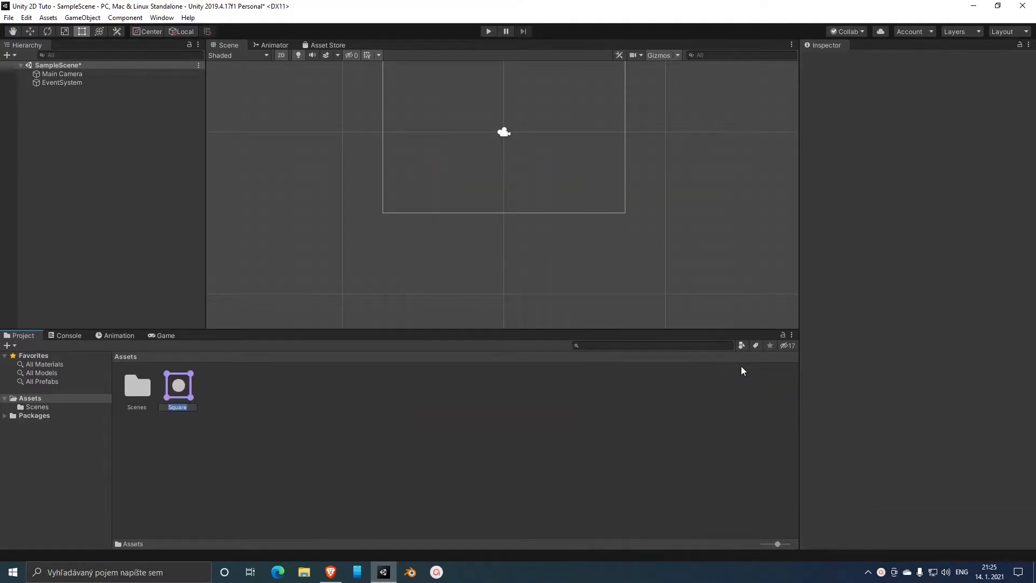
Place the Square sprite in the scene and give it Rigidbody 2D and Box Collider 2D components.
{"action": "left_click_drag", "start_coordinate": [178, 386], "coordinate": [502, 142]}
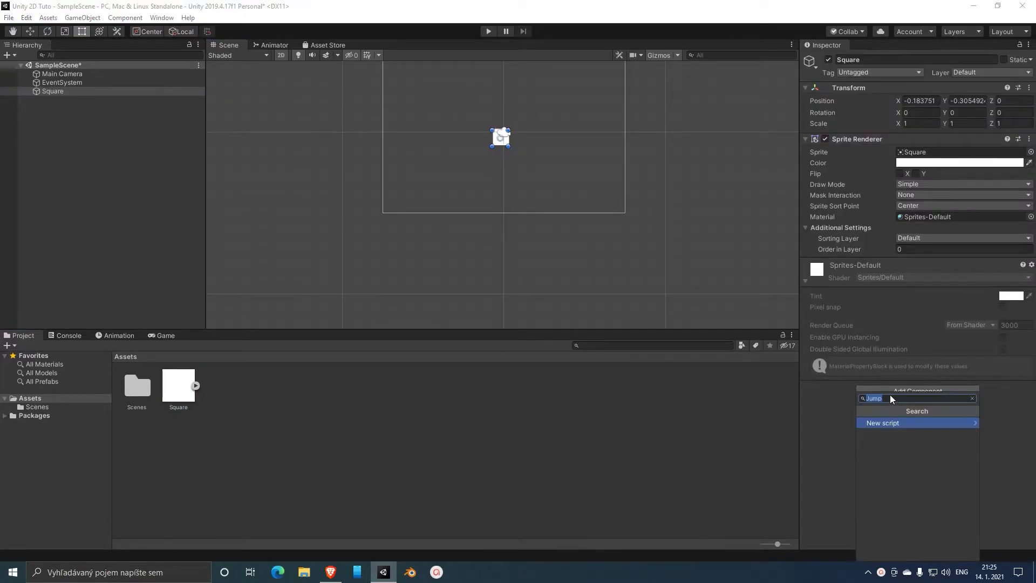
{"action": "type", "text": "rig"}
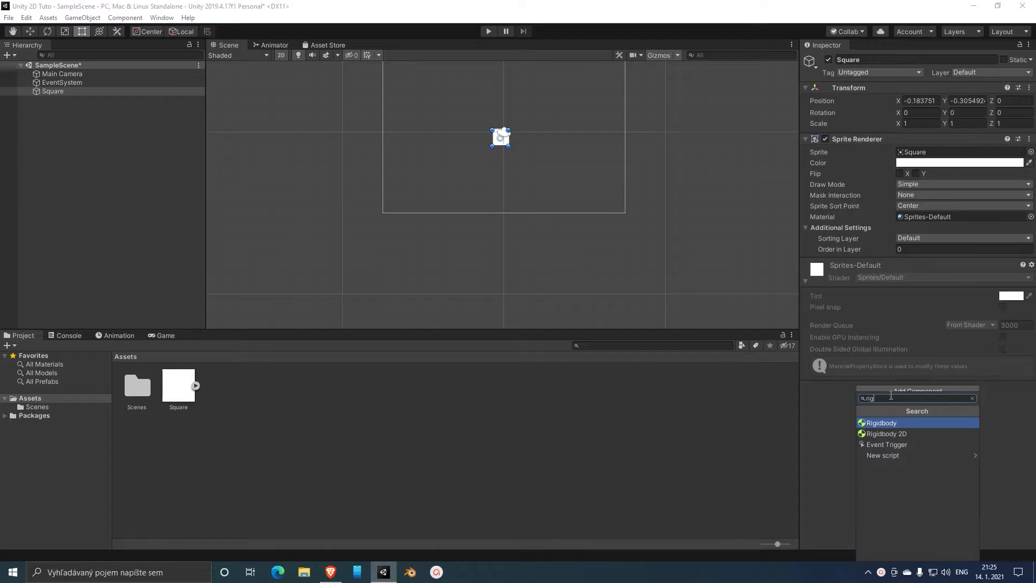
{"action": "left_click", "coordinate": [886, 434]}
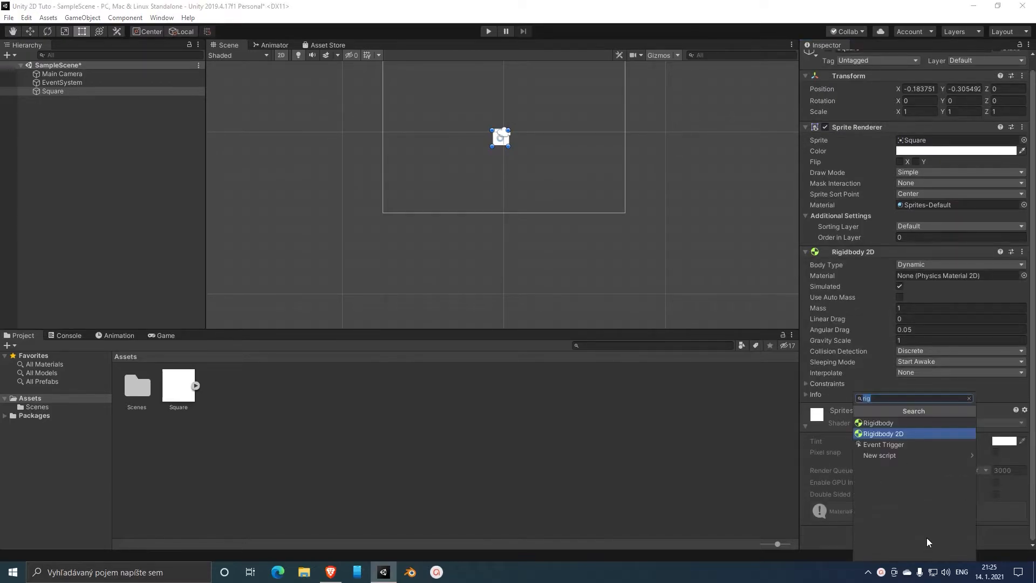
{"action": "type", "text": "b"}
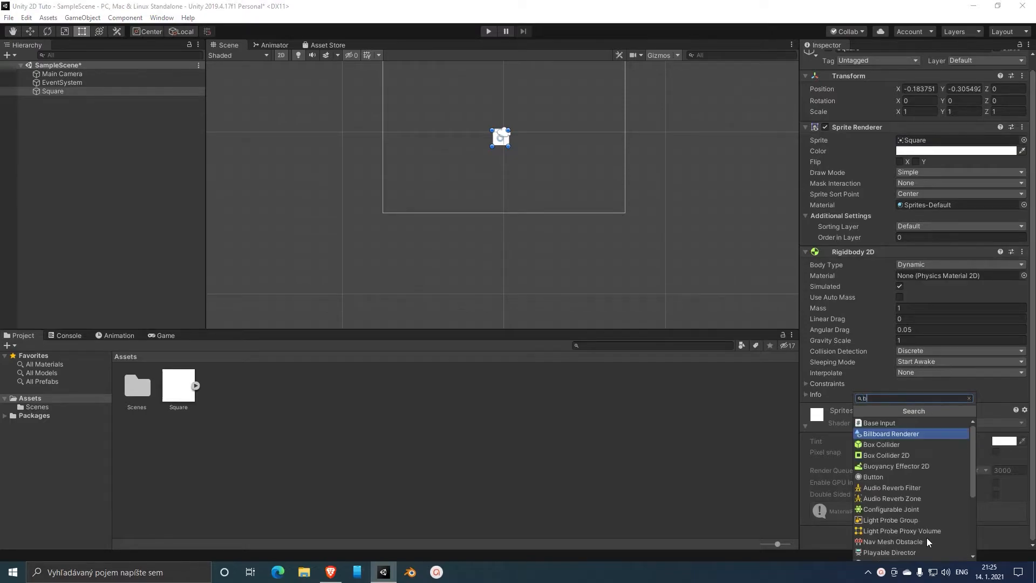
{"action": "left_click", "coordinate": [885, 455]}
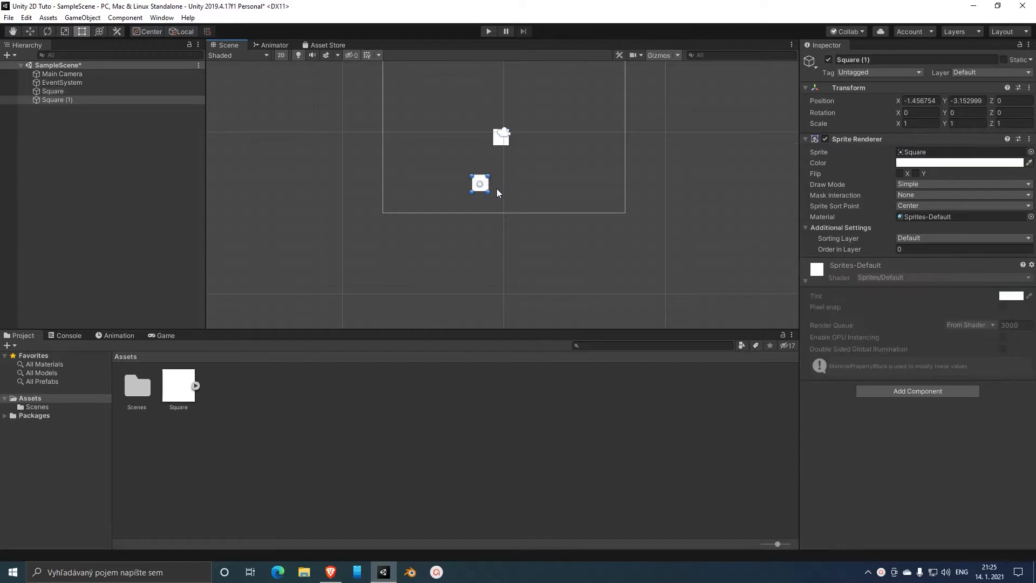
Stretch the duplicated square into a wide platform with a Box Collider 2D, then return to the player square.
{"action": "left_click_drag", "start_coordinate": [488, 193], "coordinate": [643, 210]}
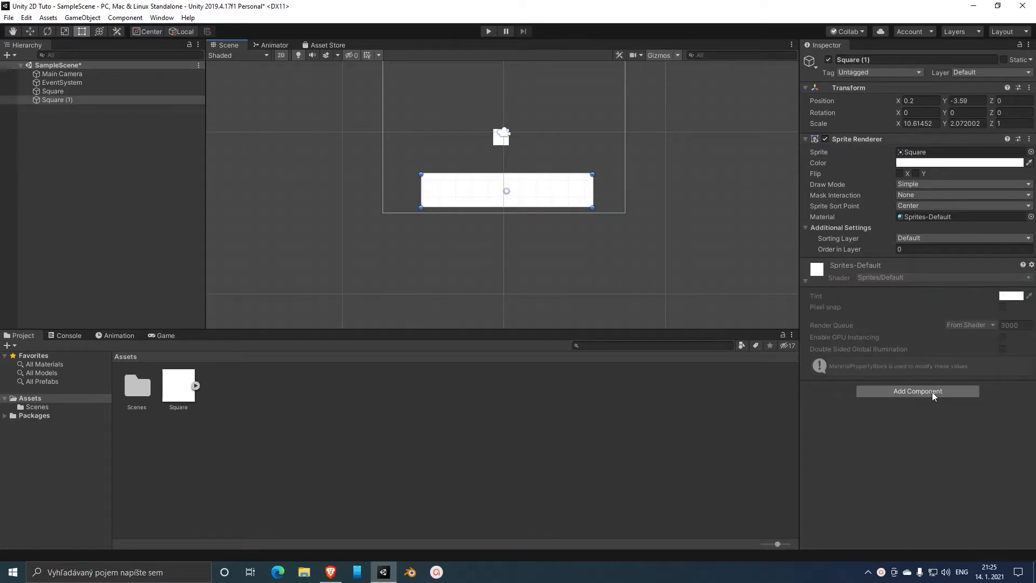
{"action": "left_click", "coordinate": [917, 391]}
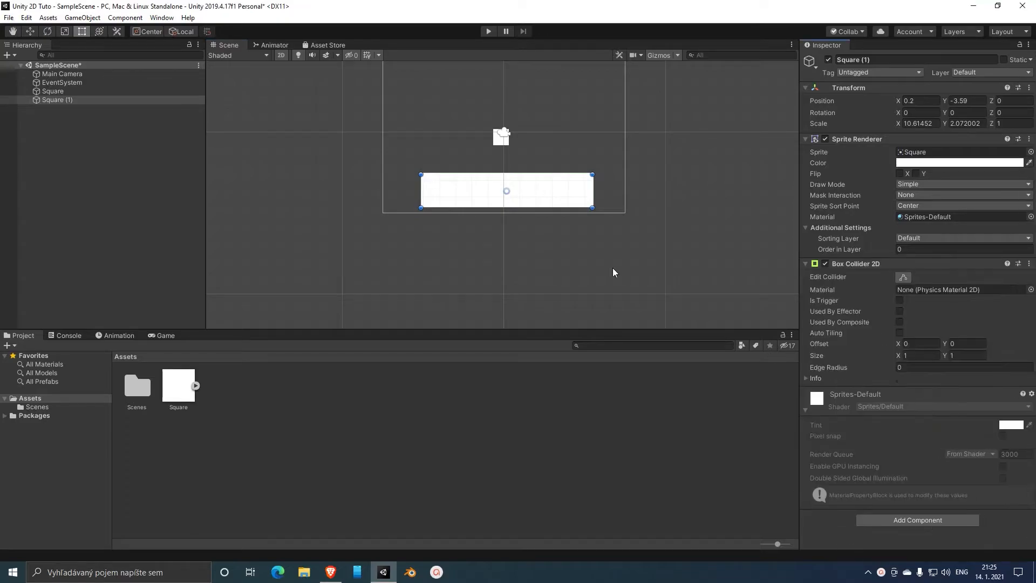
{"action": "left_click", "coordinate": [53, 90]}
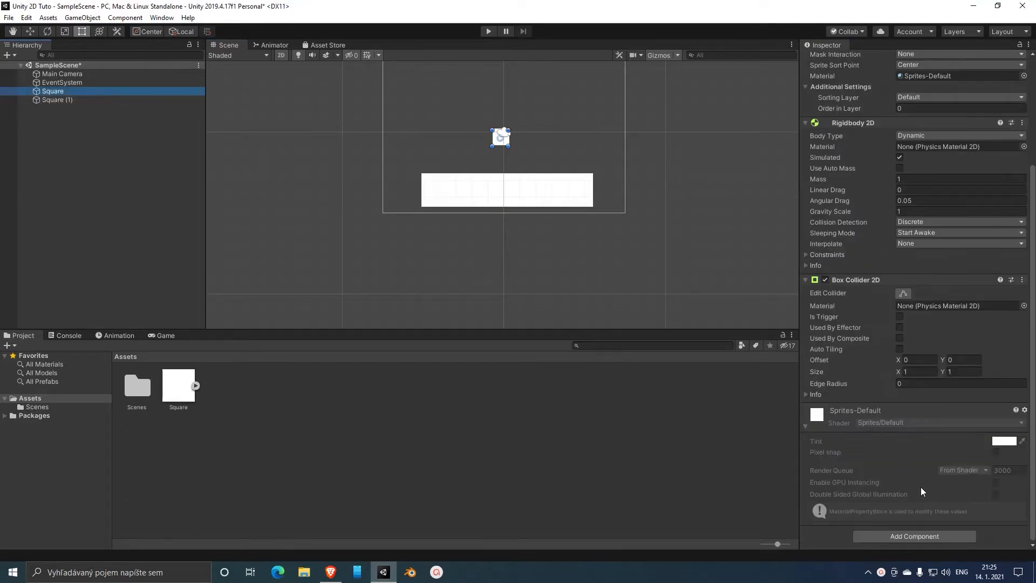
Create a new Jump script component on the player square and bring it up in Visual Studio.
{"action": "left_click", "coordinate": [913, 536]}
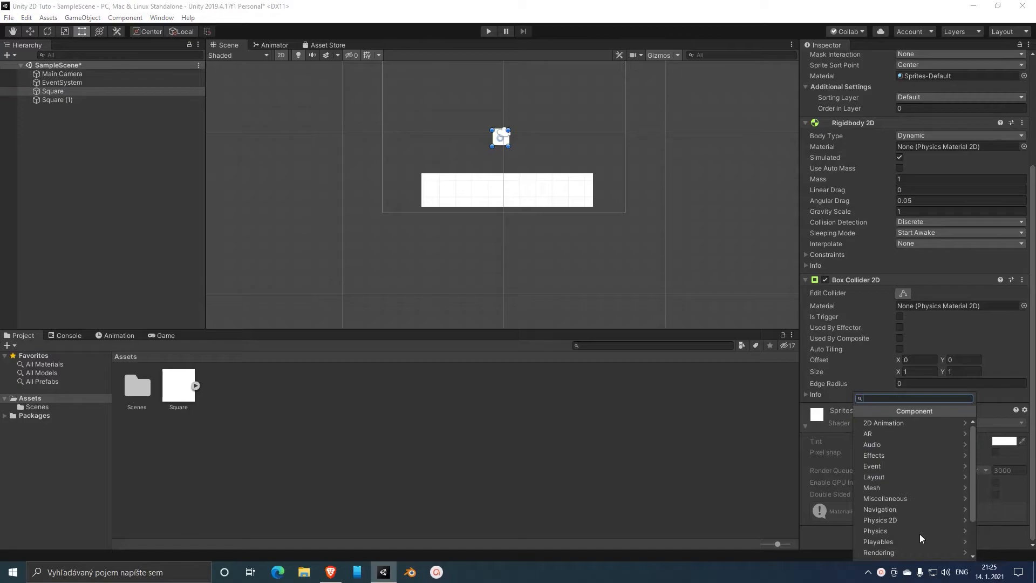
{"action": "type", "text": "Jump"}
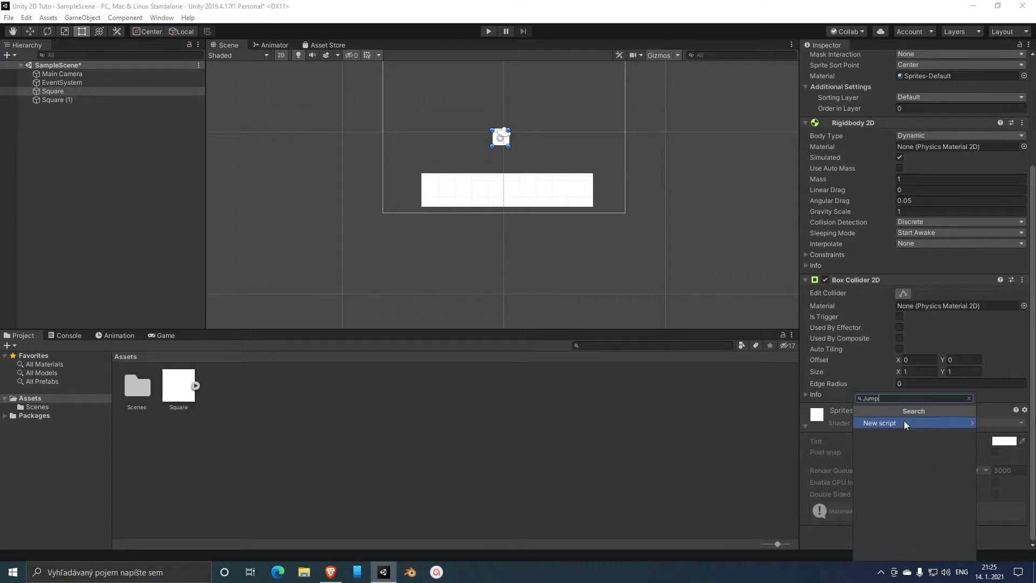
{"action": "left_click", "coordinate": [879, 423]}
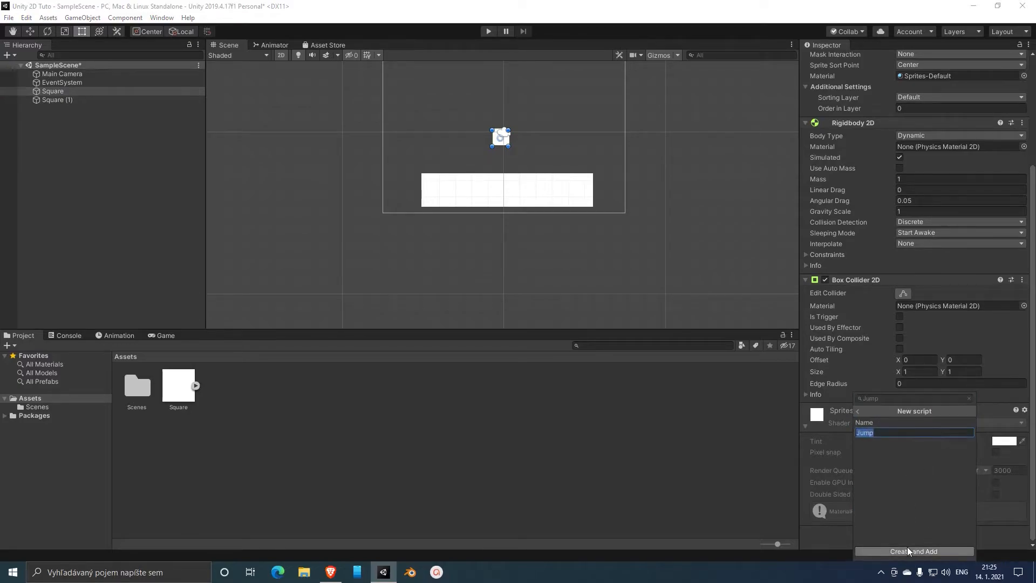
{"action": "left_click", "coordinate": [914, 551]}
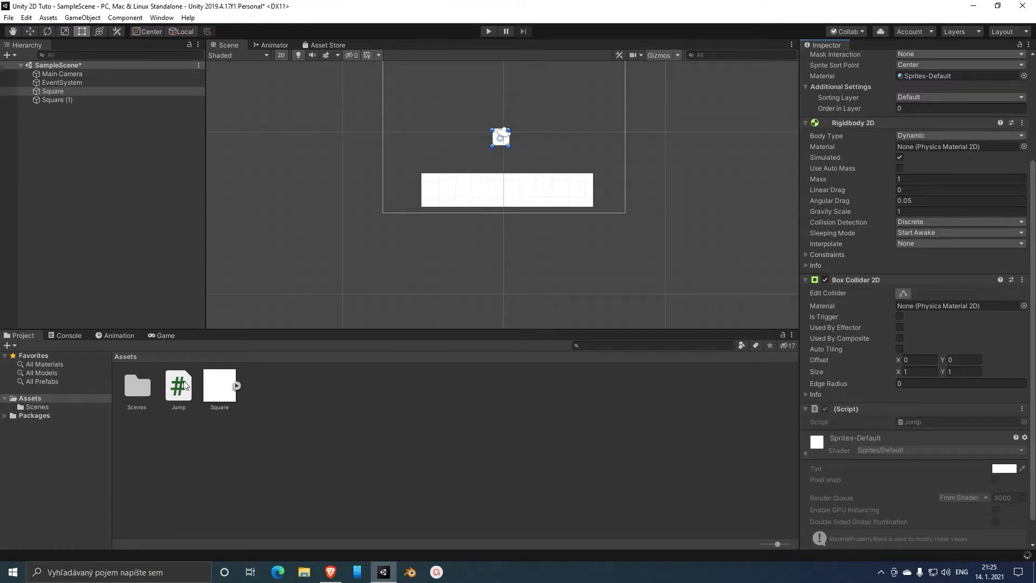
{"action": "double_click", "coordinate": [178, 385]}
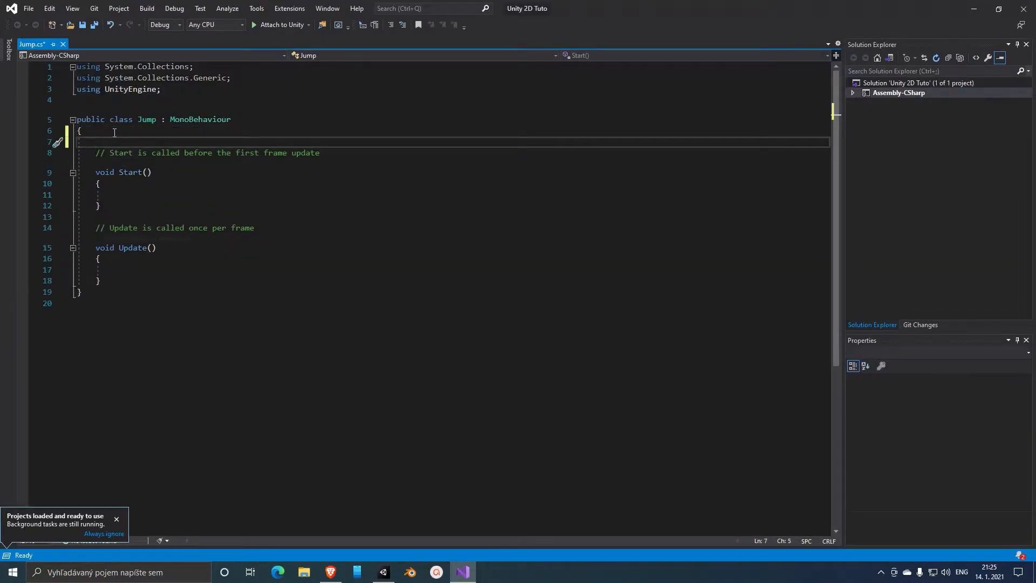
Declare a Rigidbody2D rb field and assign it with GetComponent<Rigidbody2D>() in Start.
{"action": "type", "text": "Rigidbody2D"}
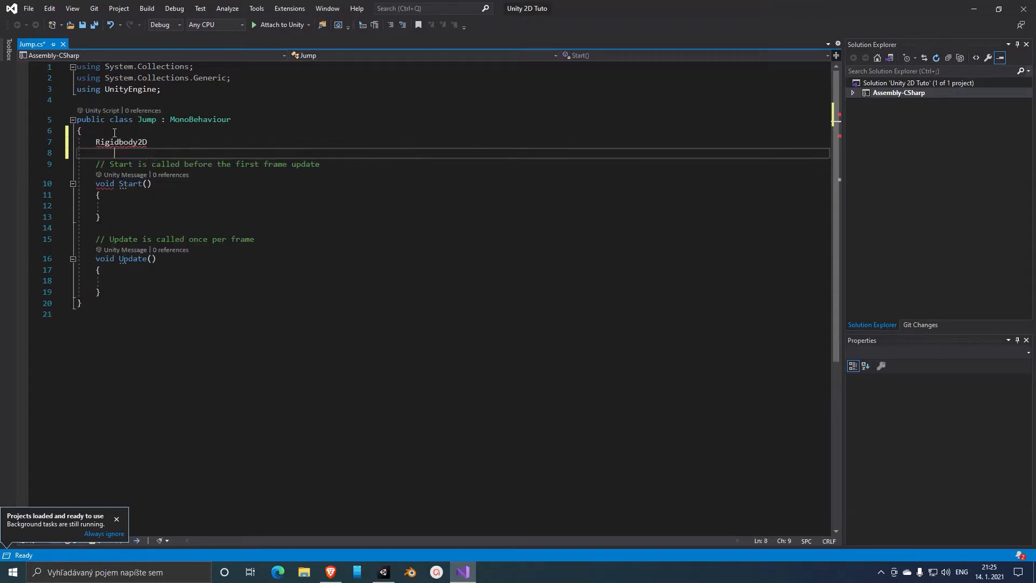
{"action": "type", "text": "rb"}
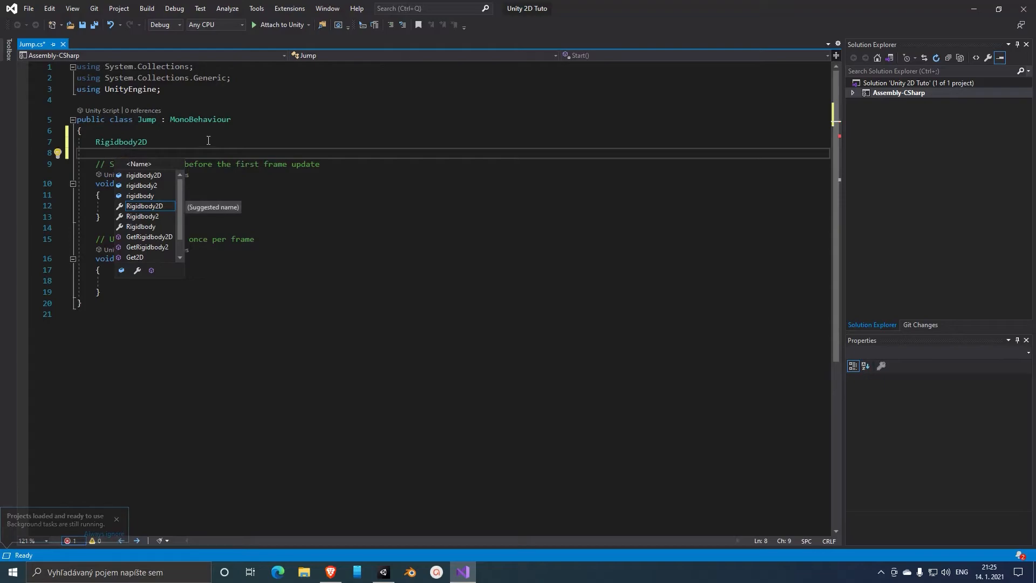
{"action": "type", "text": "rb;"}
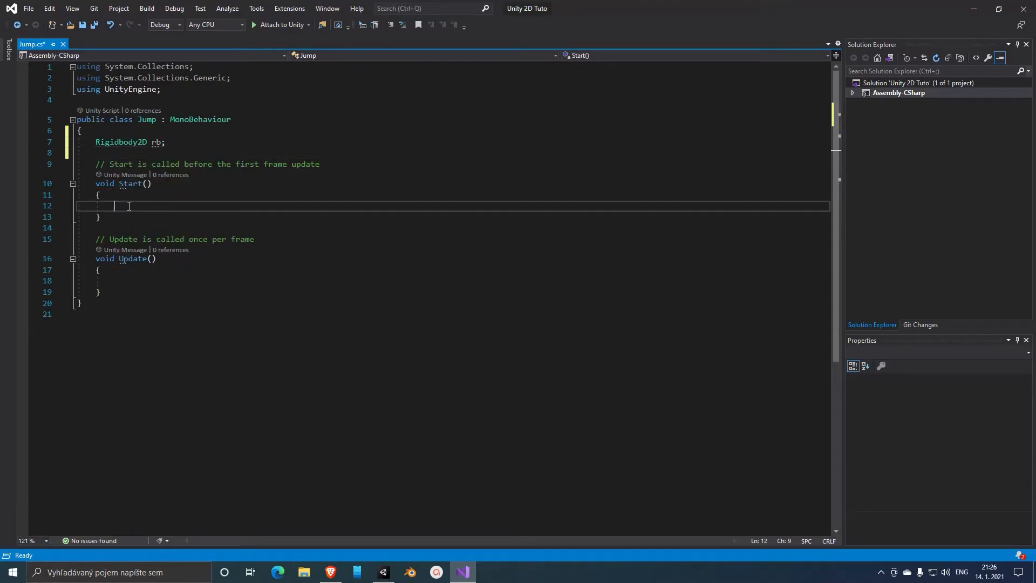
{"action": "type", "text": "rb = GetComponent<Rigidbody2D>"}
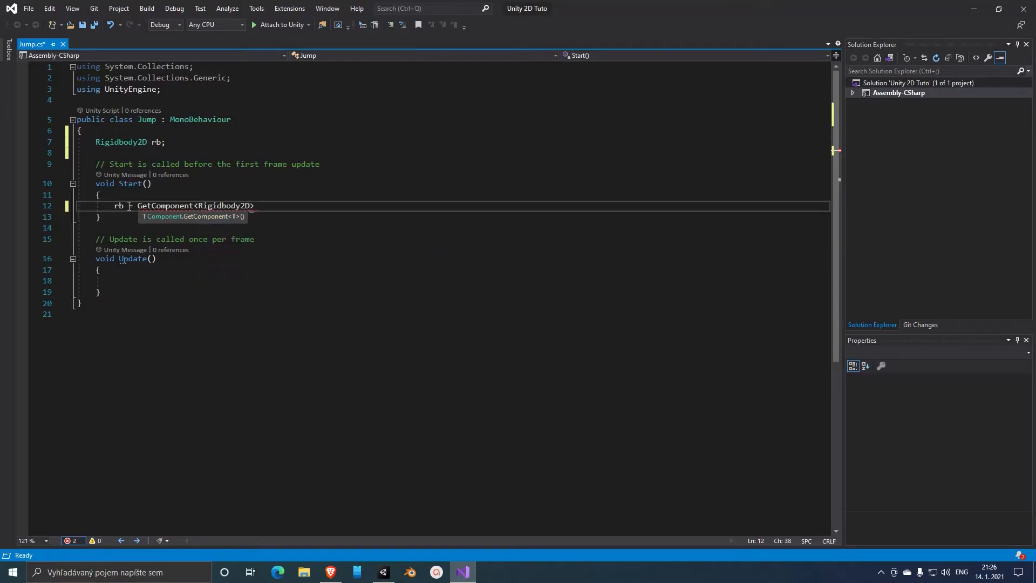
{"action": "type", "text": "()"}
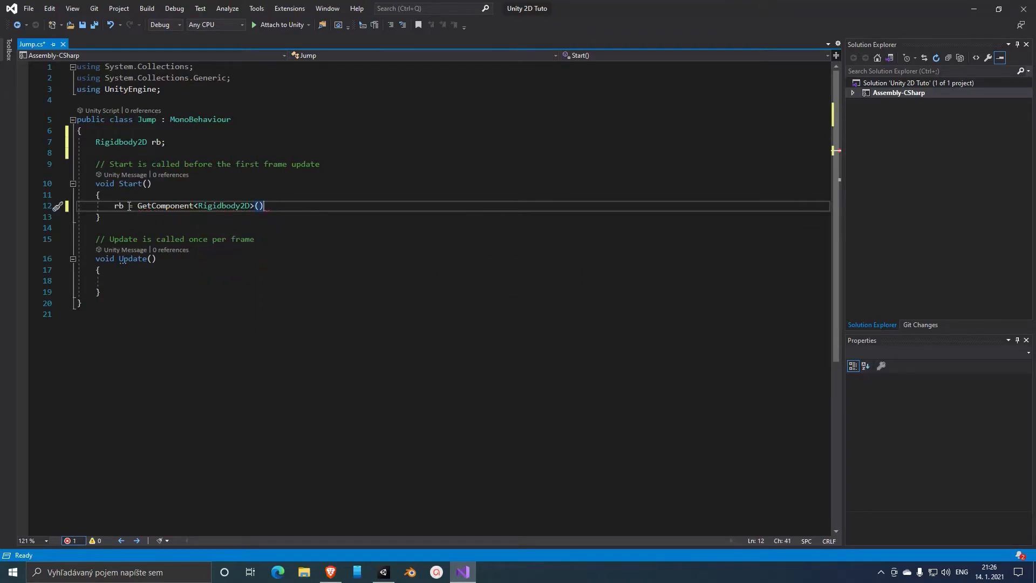
{"action": "left_click", "coordinate": [136, 281]}
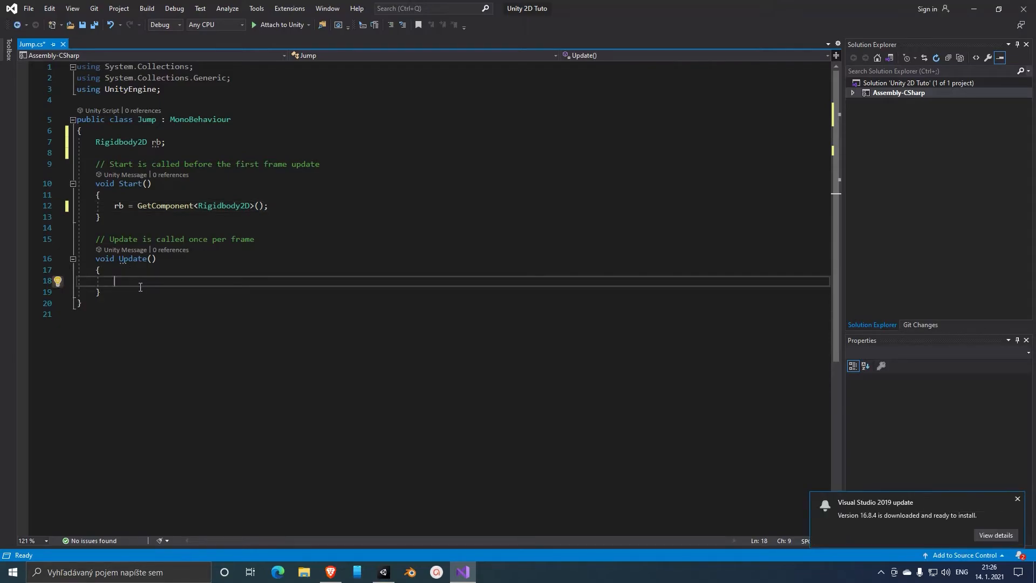
In Update, set rb.velocity to Vector2.up * JumpForce when Input.GetMouseButtonDown(0) fires.
{"action": "type", "text": "if"}
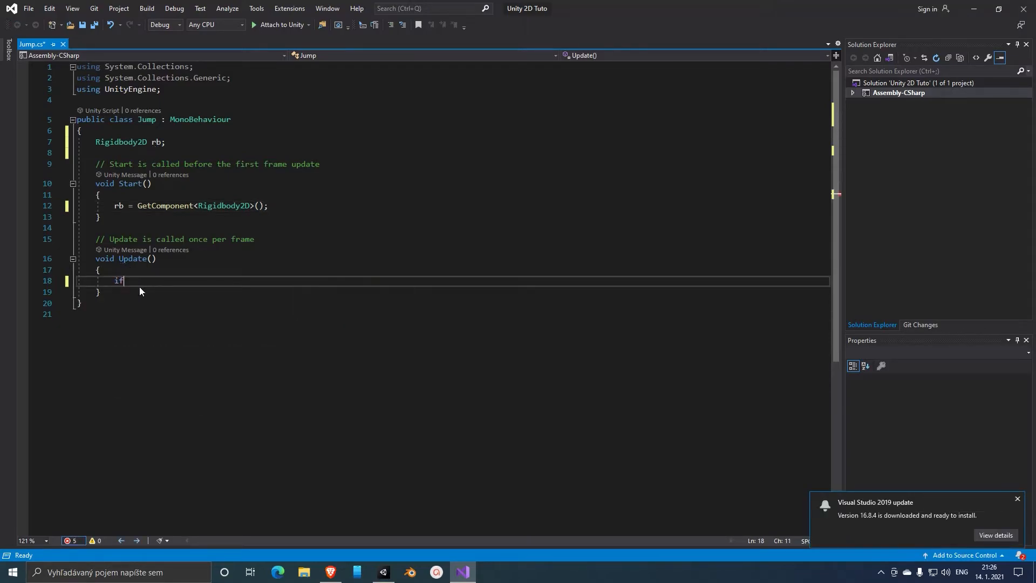
{"action": "type", "text": "()"}
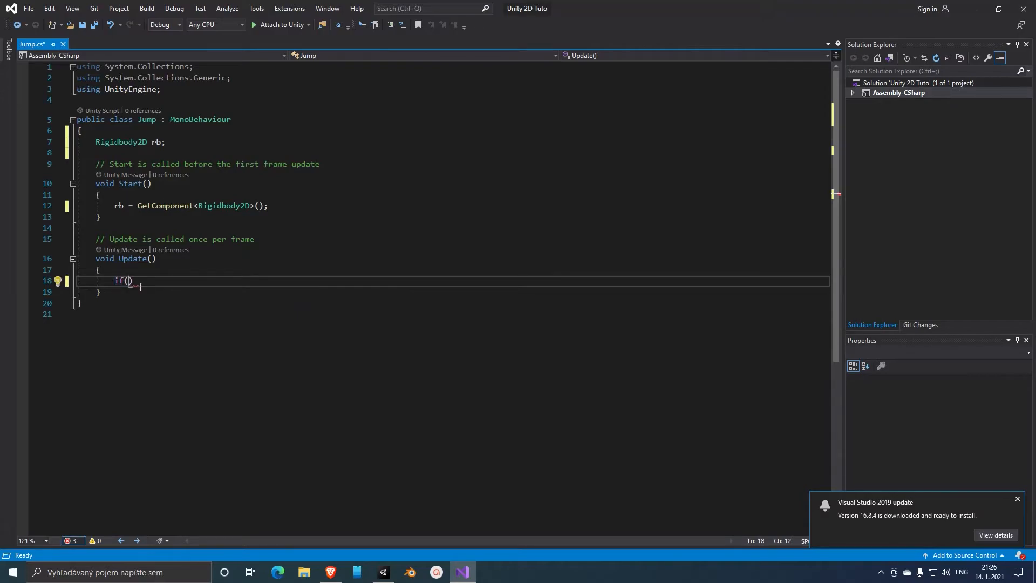
{"action": "type", "text": "in"}
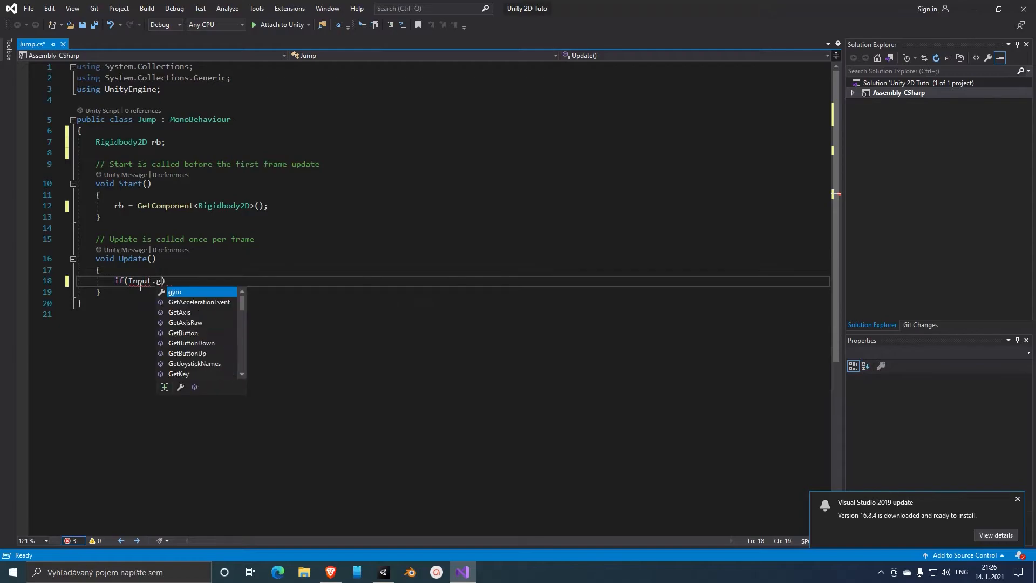
{"action": "type", "text": "m"}
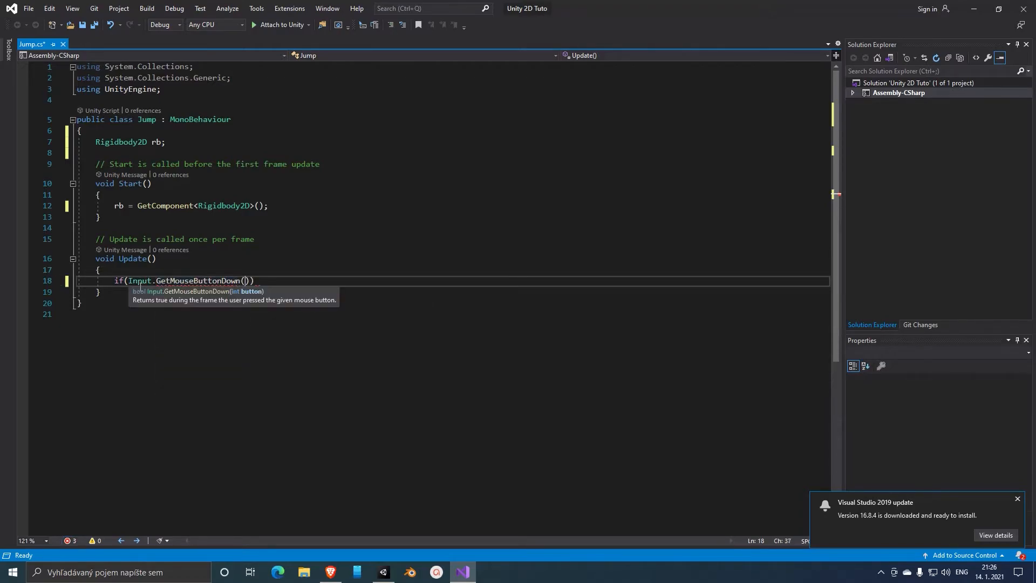
{"action": "type", "text": "0"}
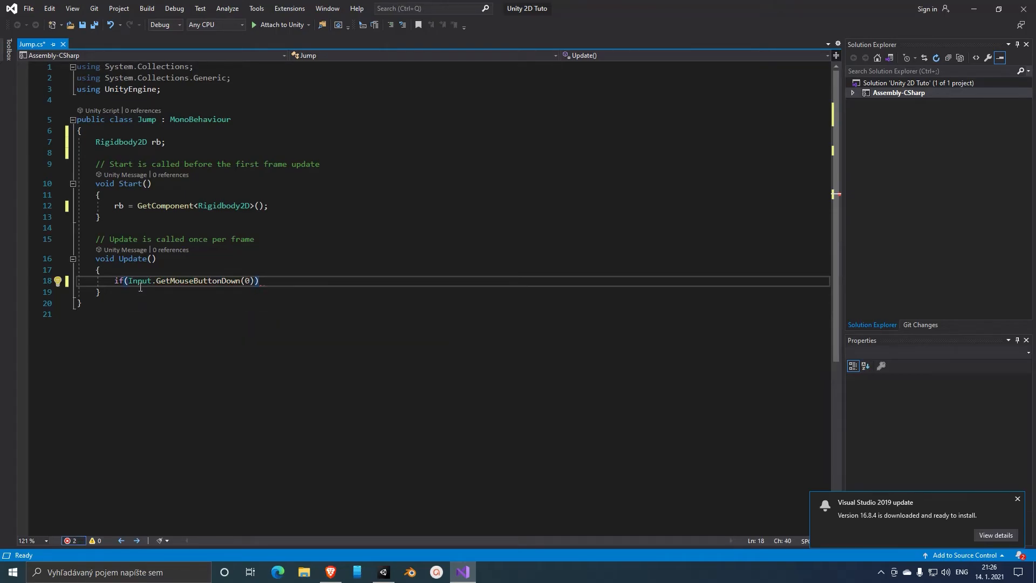
{"action": "type", "text": "rb"}
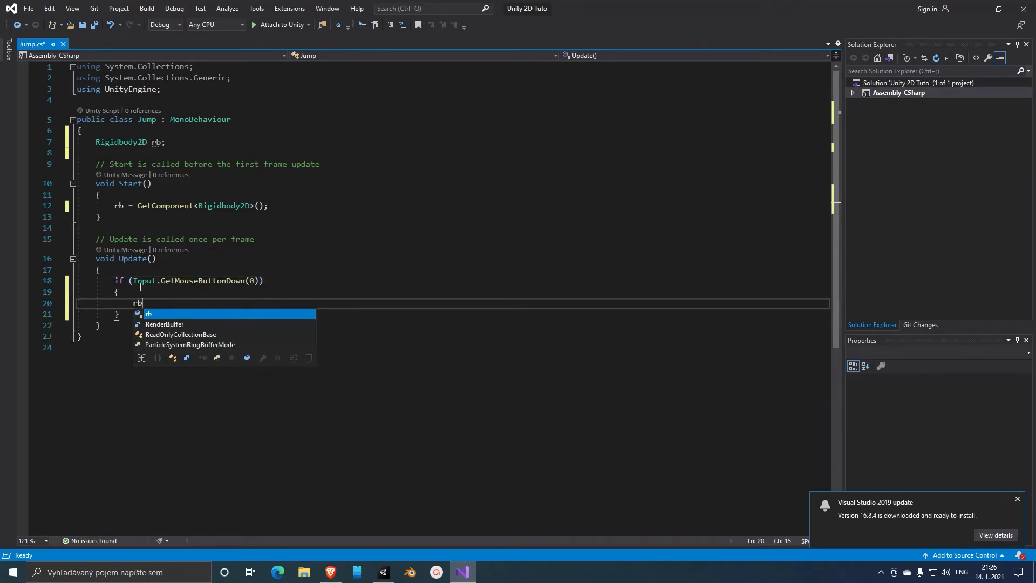
{"action": "type", "text": ".velocity = Vector2.up"}
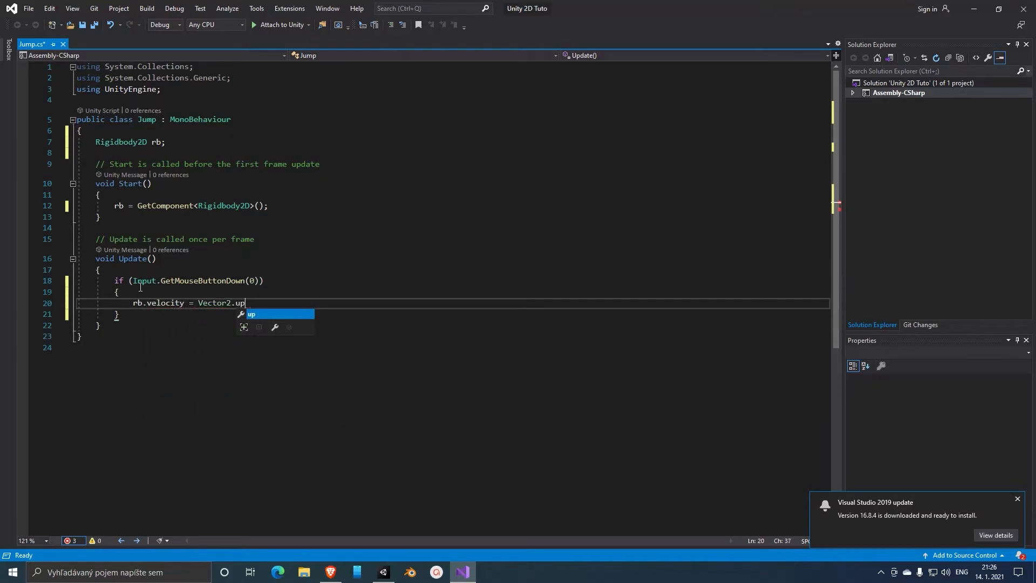
{"action": "type", "text": ";"}
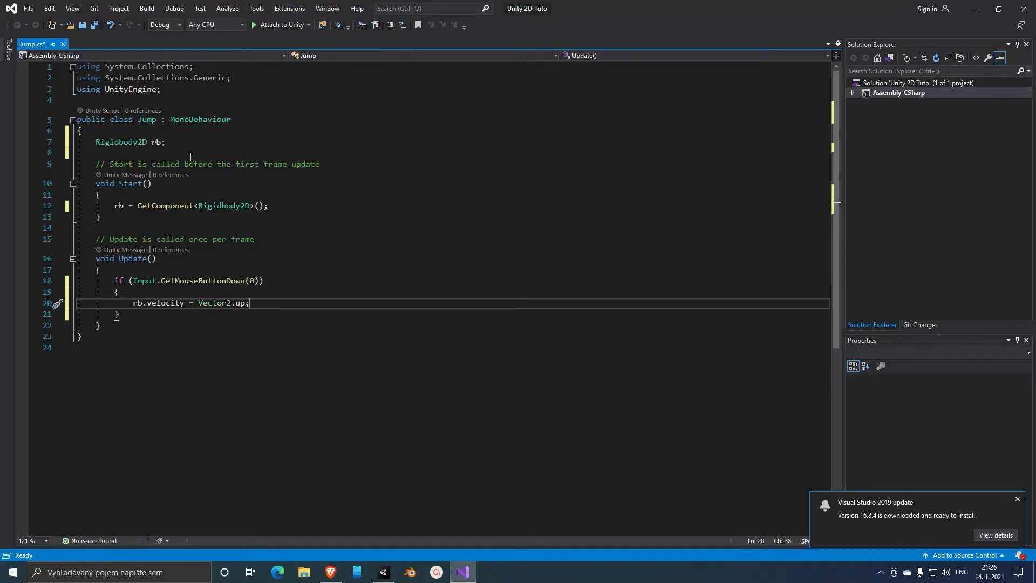
Declare a public float JumpForce field below rb.
{"action": "type", "text": "pu"}
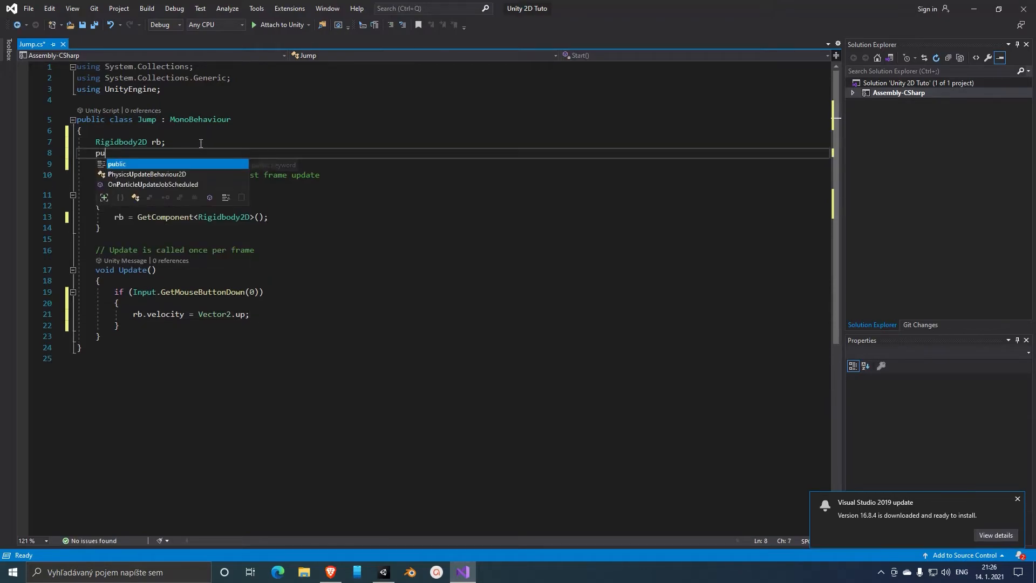
{"action": "type", "text": "blic float"}
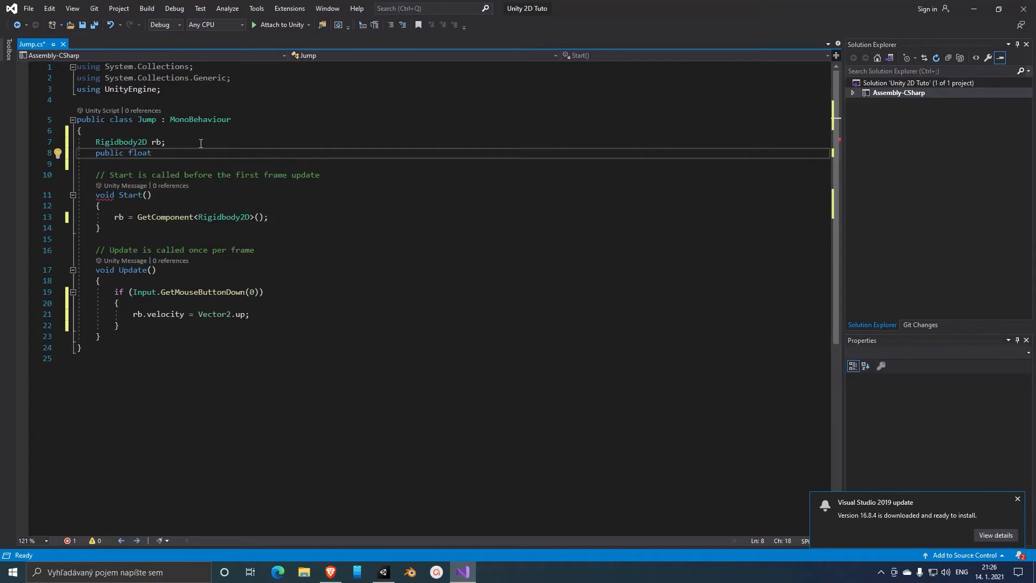
{"action": "type", "text": "JumpForce;"}
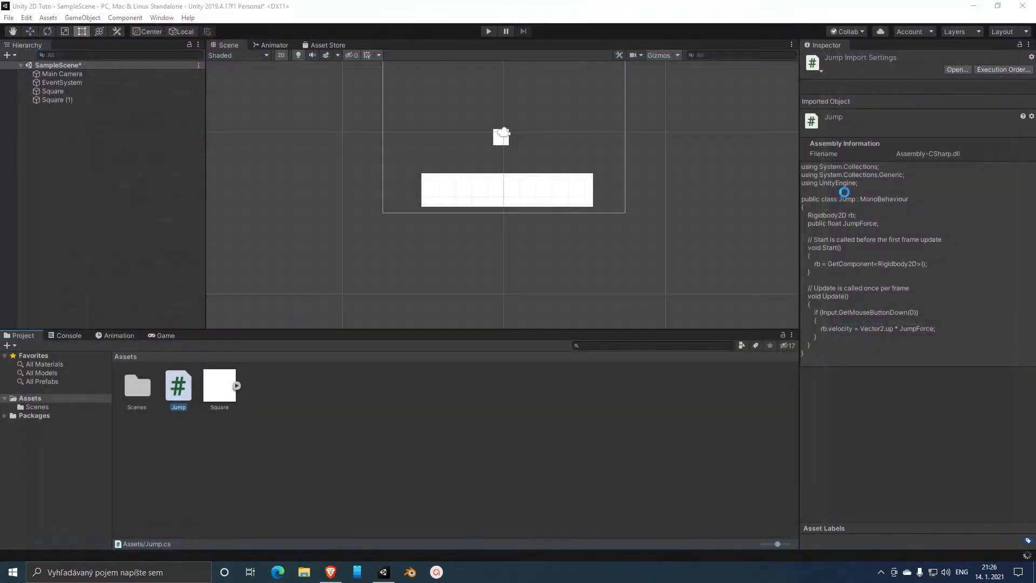
Set the player square's Jump script Jump Force to 5 in the Inspector.
{"action": "left_click", "coordinate": [53, 91]}
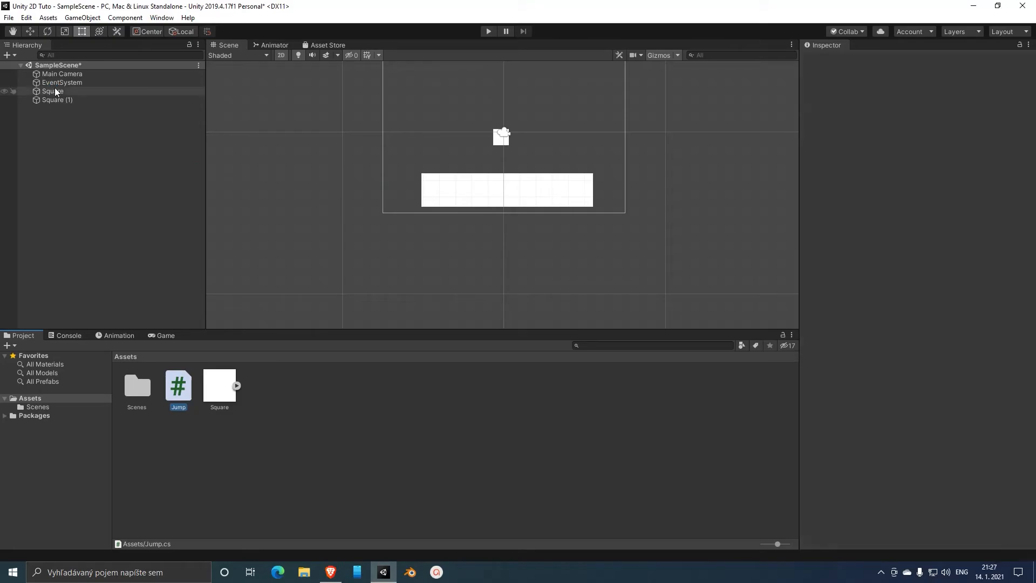
{"action": "left_click", "coordinate": [53, 90]}
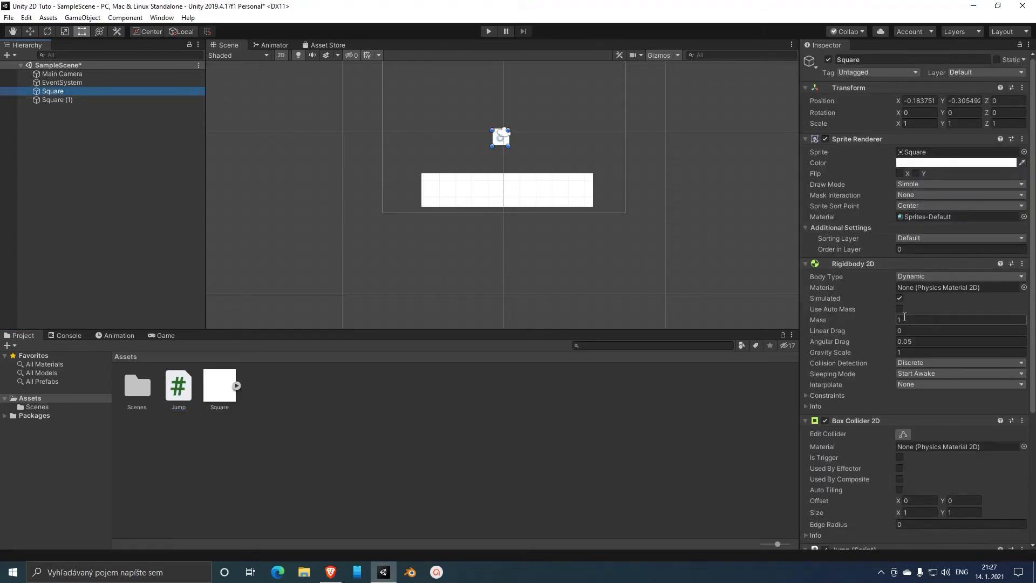
{"action": "scroll", "scroll_direction": "down", "scroll_amount": 3}
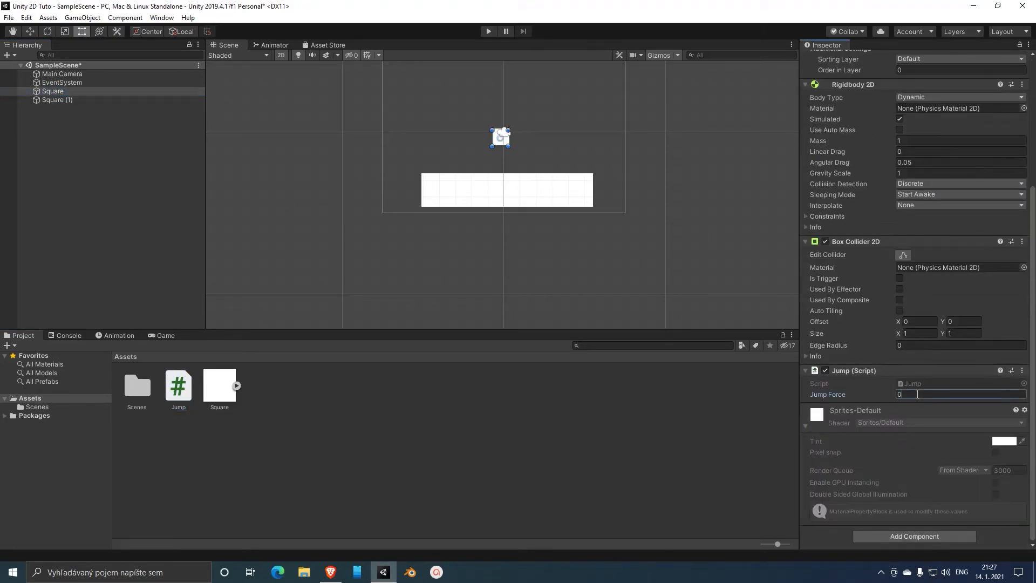
{"action": "type", "text": "5"}
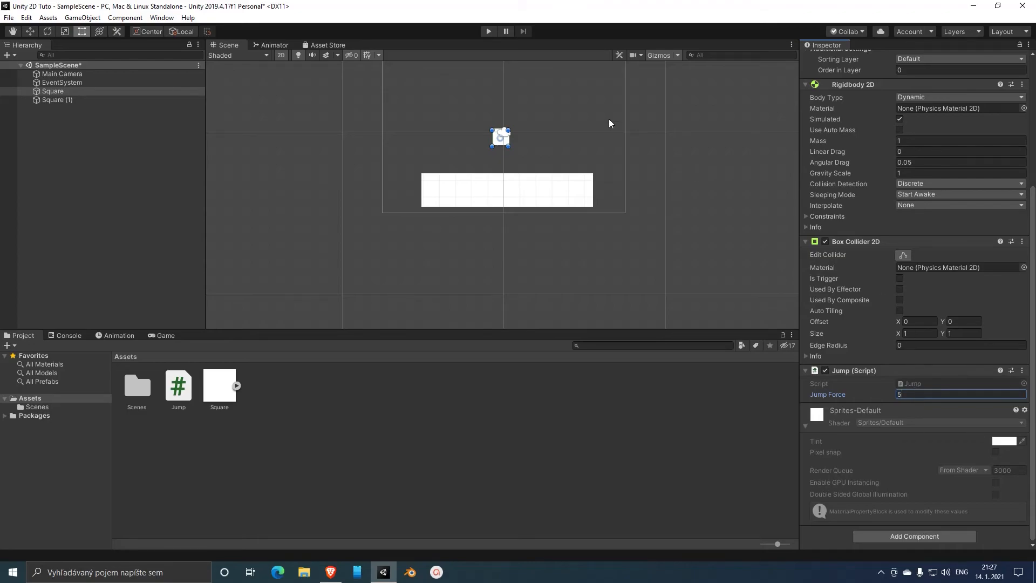